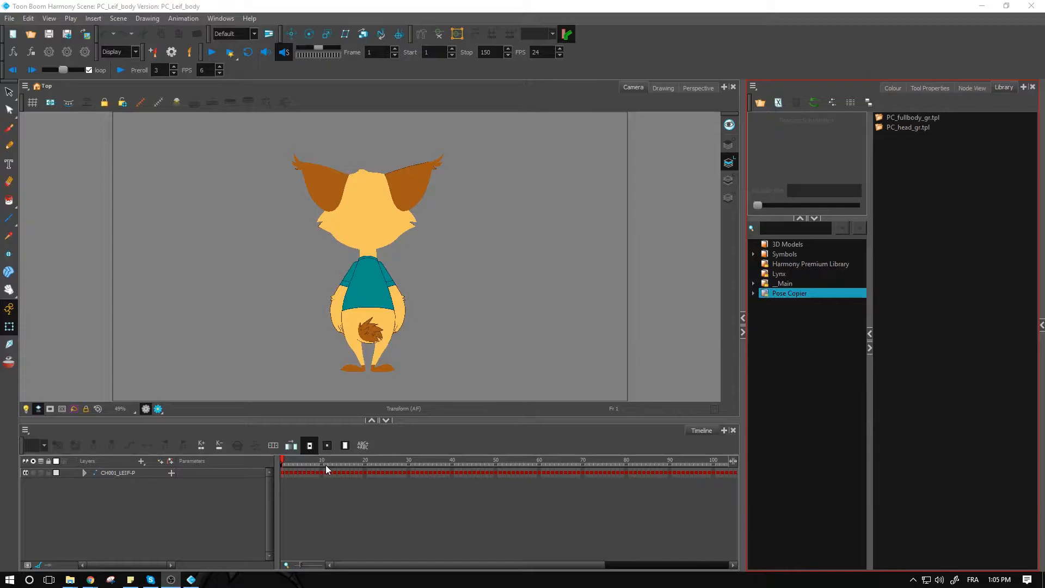
- In the Pose Copier library folder, preview the PC_fullbody_gr.tpl template's thumbnail
left_click(908, 127)
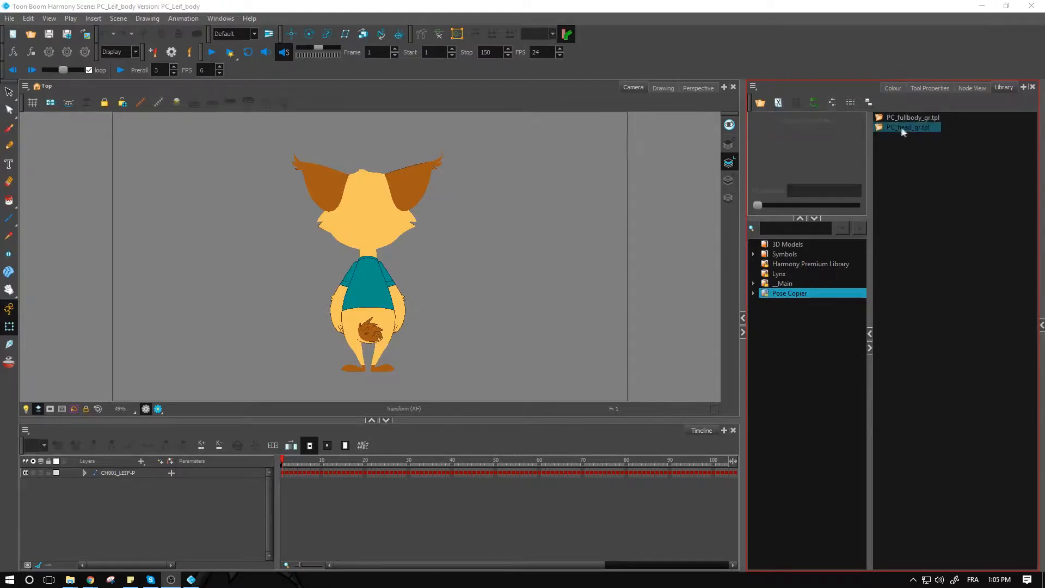
left_click(911, 118)
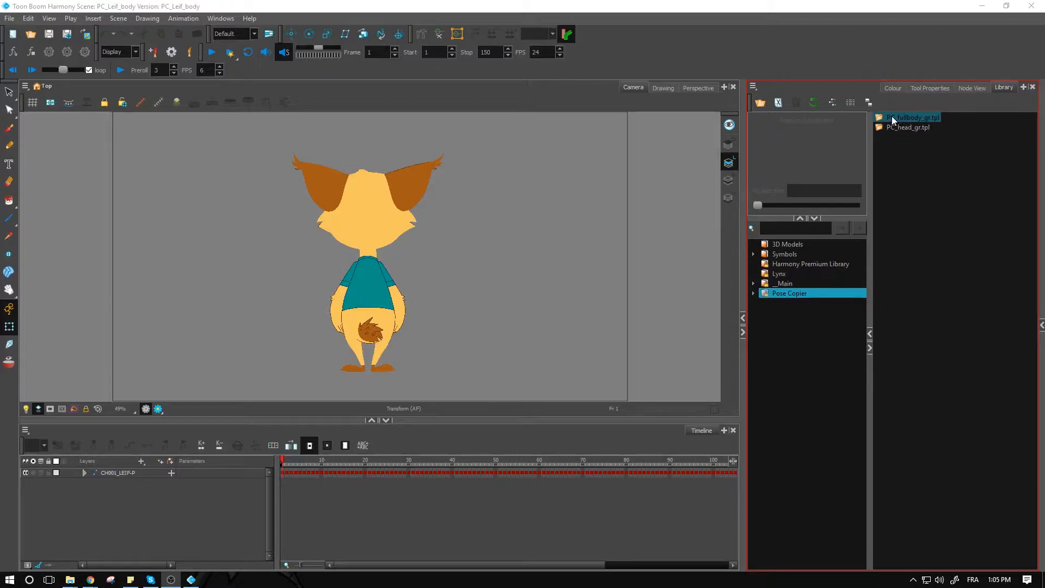
left_click(912, 118)
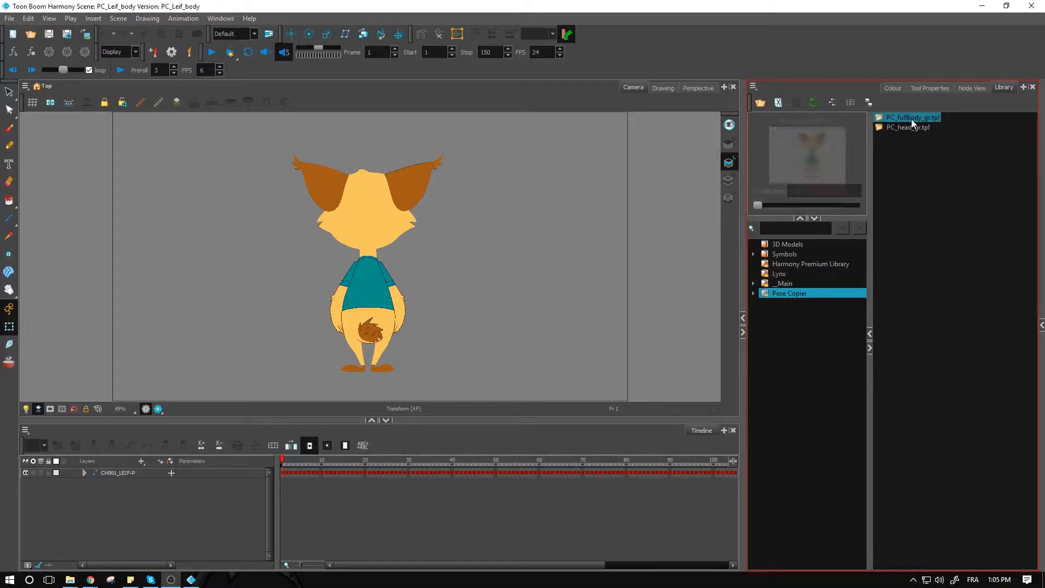
- Load PC_fullbody_gr.tpl into Pose Copier and preview the lynx's poses
left_click(910, 117)
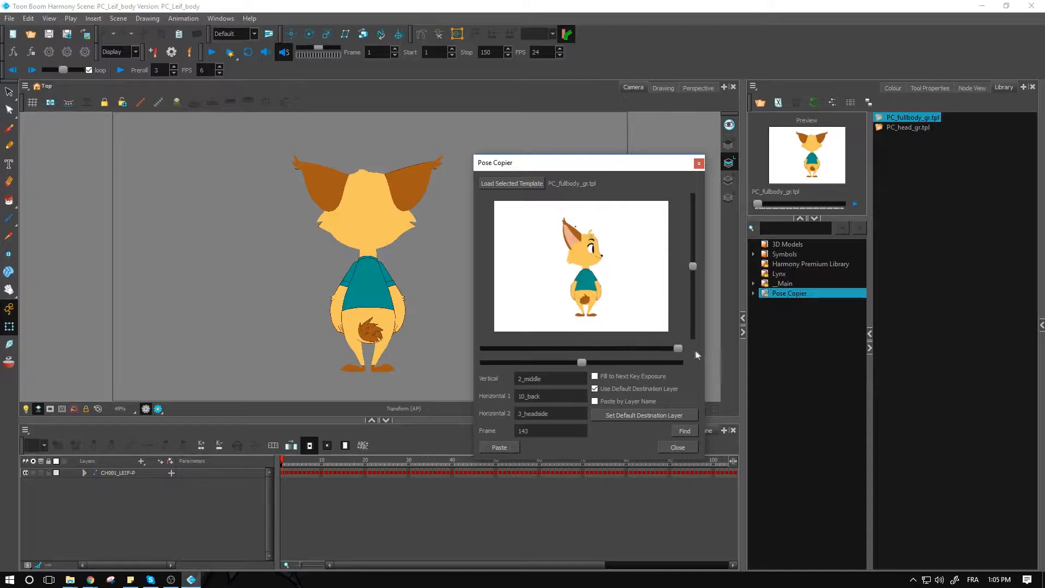
mouse_move(624, 344)
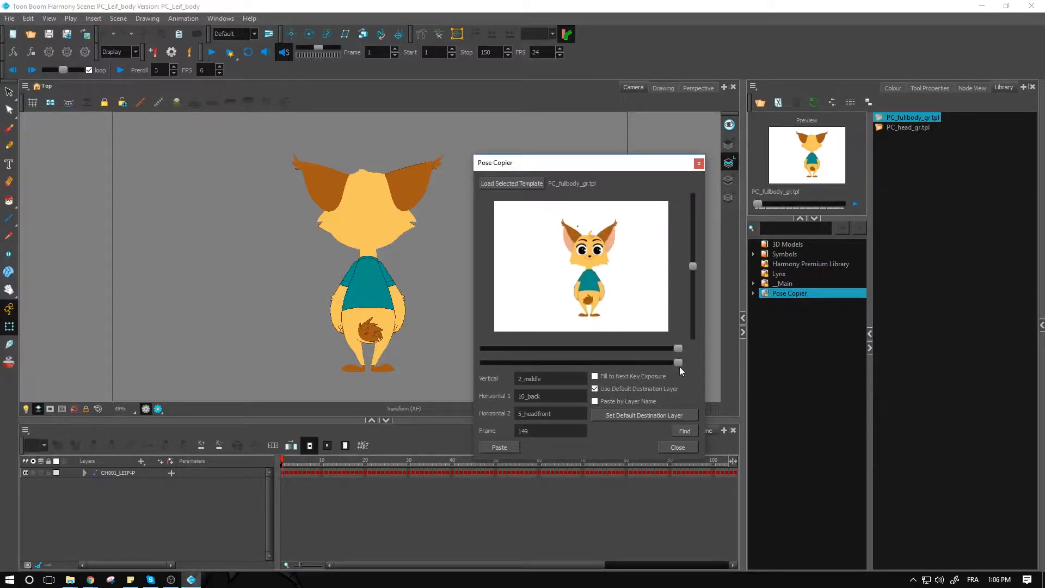
mouse_move(610, 352)
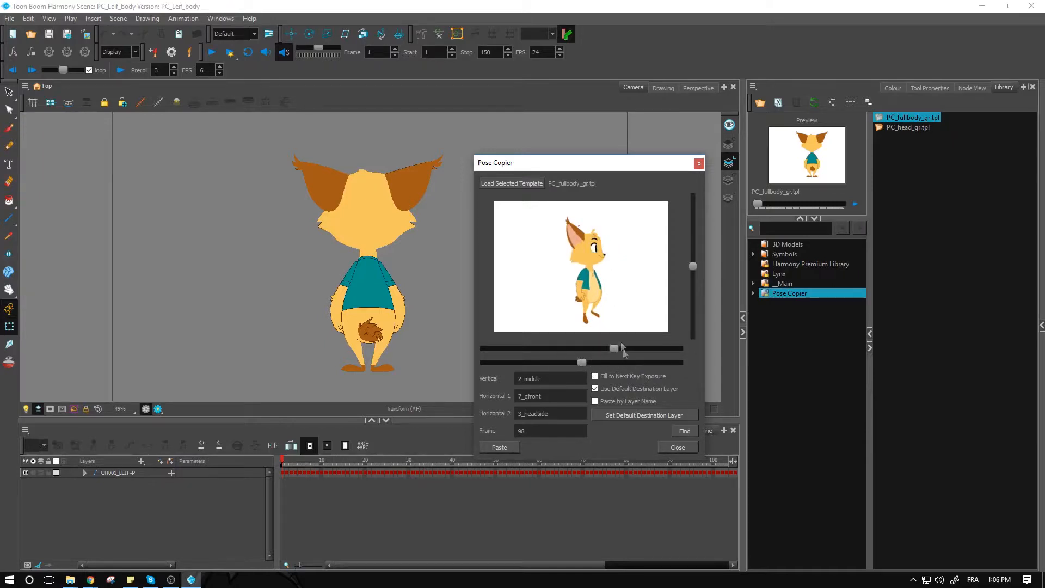
mouse_move(637, 348)
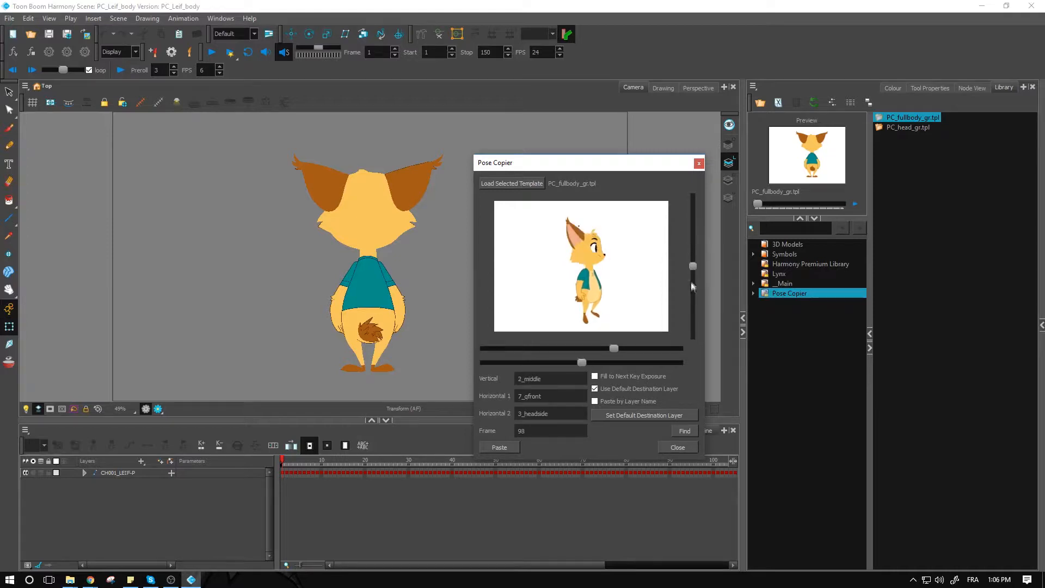
mouse_move(692, 286)
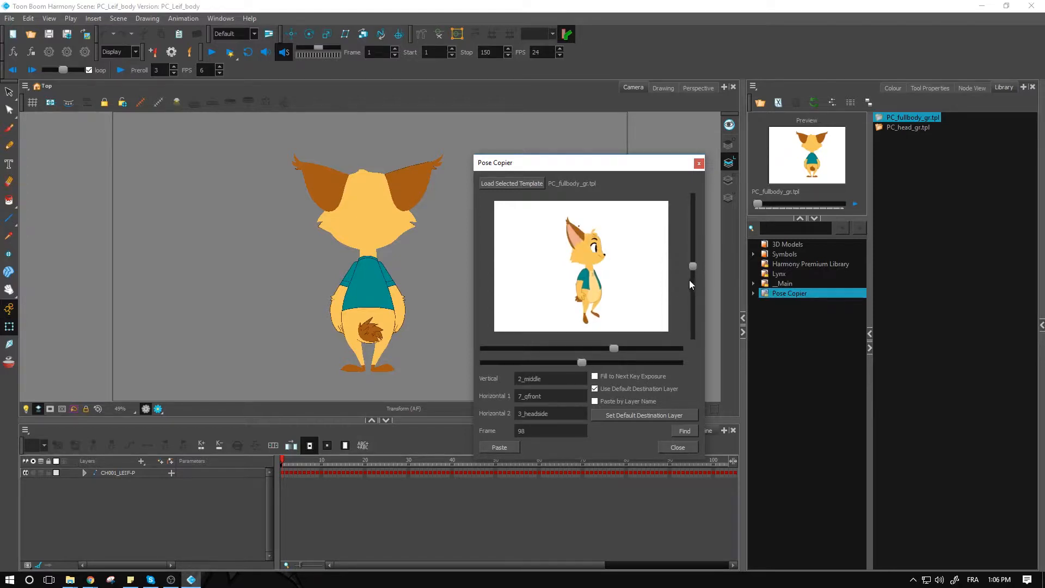
mouse_move(570, 422)
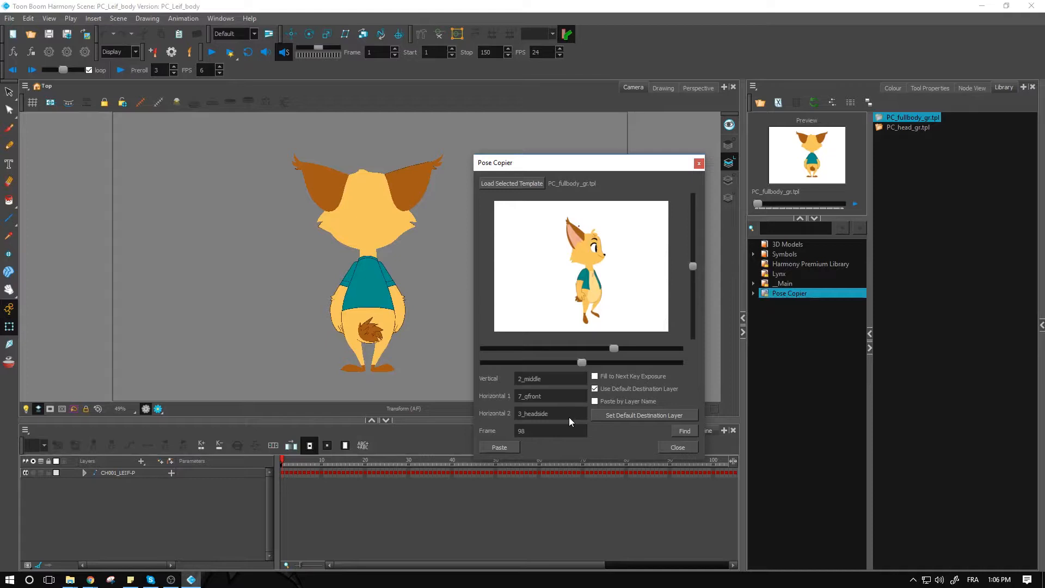
- Select PC_head_gr.tpl in the library and close the Pose Copier window
left_click(909, 127)
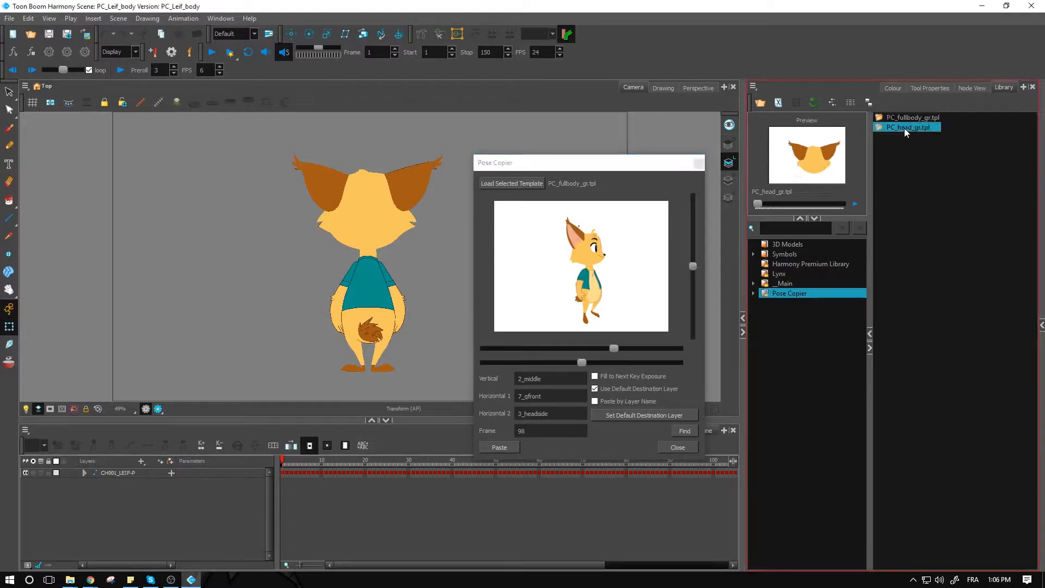
mouse_move(906, 131)
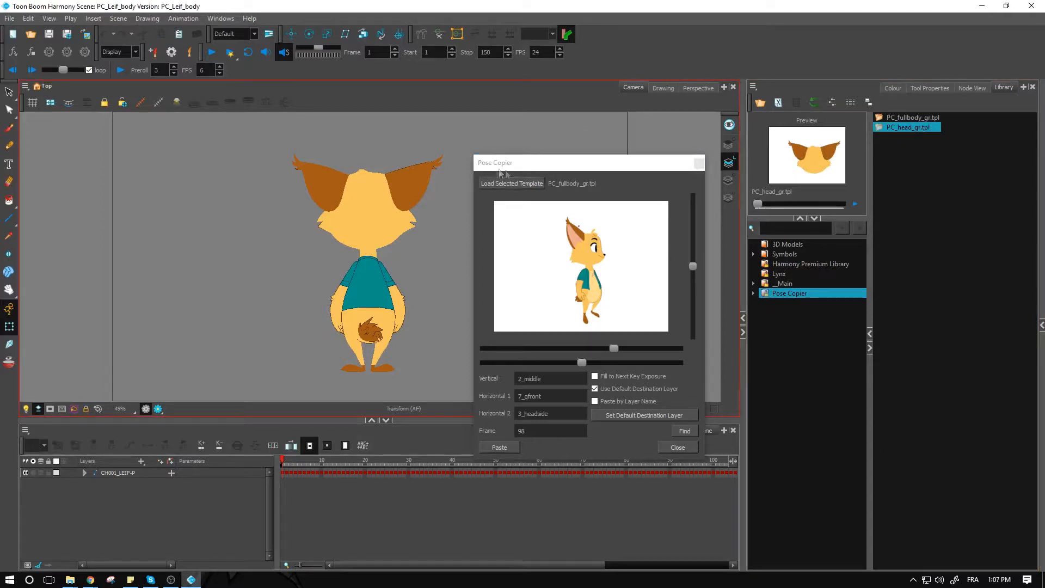
left_click(511, 184)
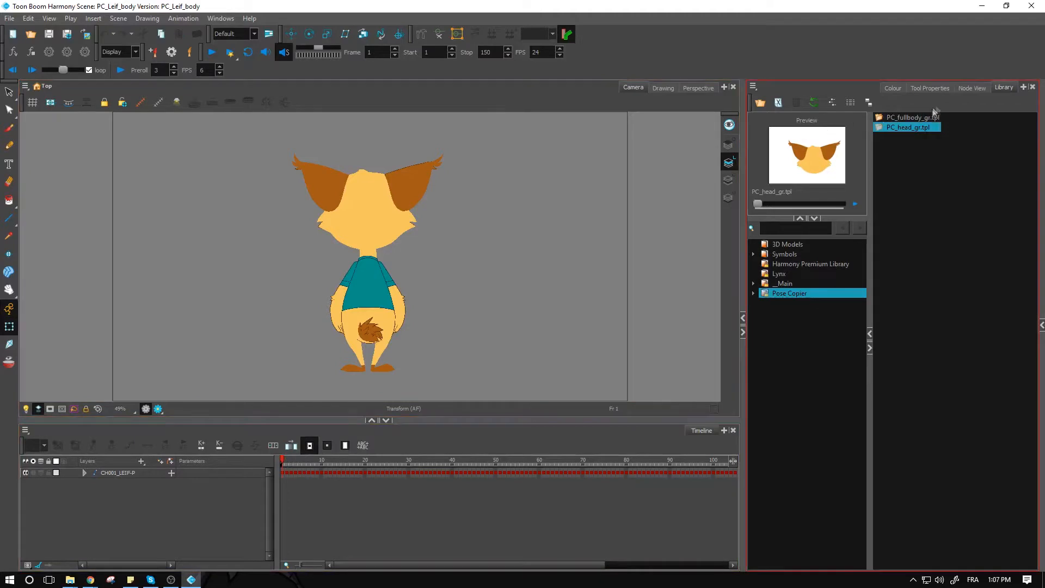
- Add the slh-body, slv-headspin and slv-headtilt slider nodes in the Node View, then deselect
left_click(972, 87)
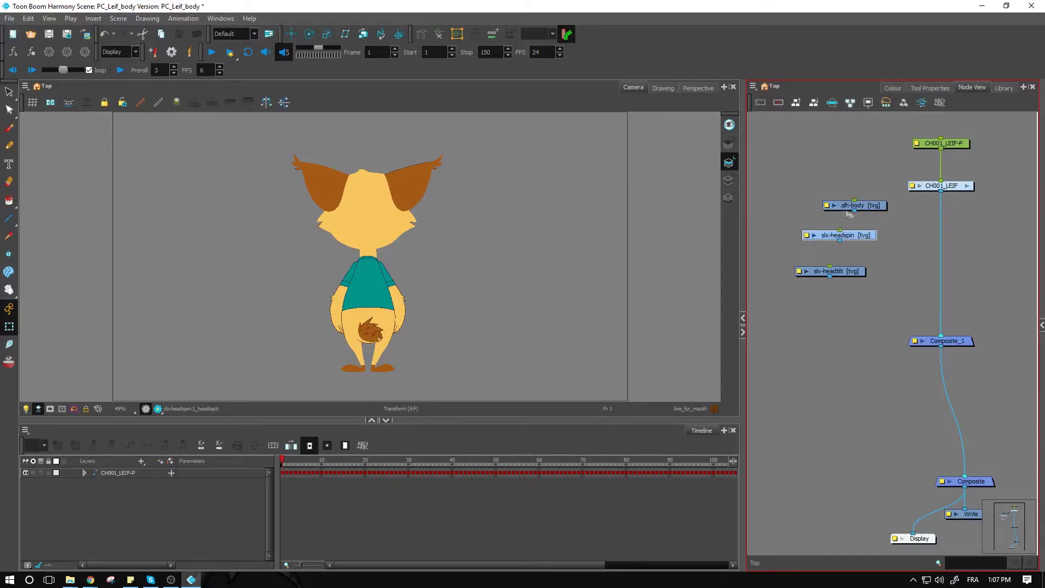
mouse_move(875, 213)
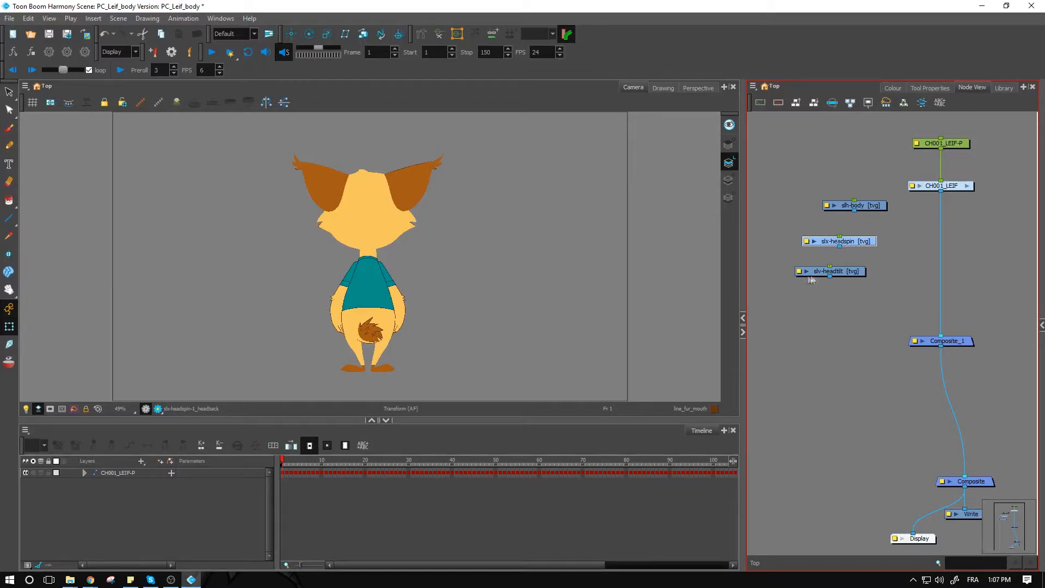
mouse_move(850, 280)
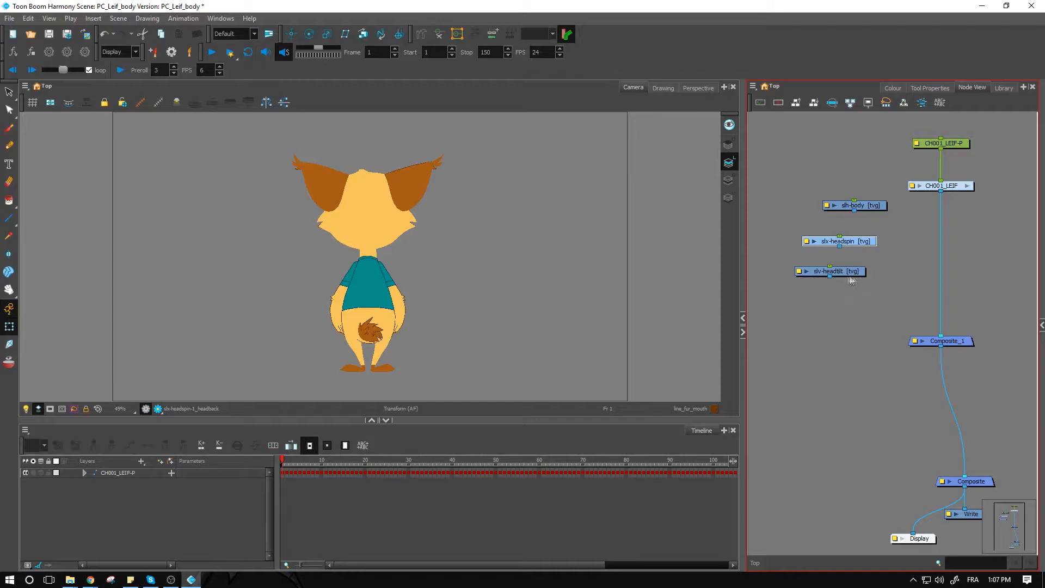
mouse_move(852, 287)
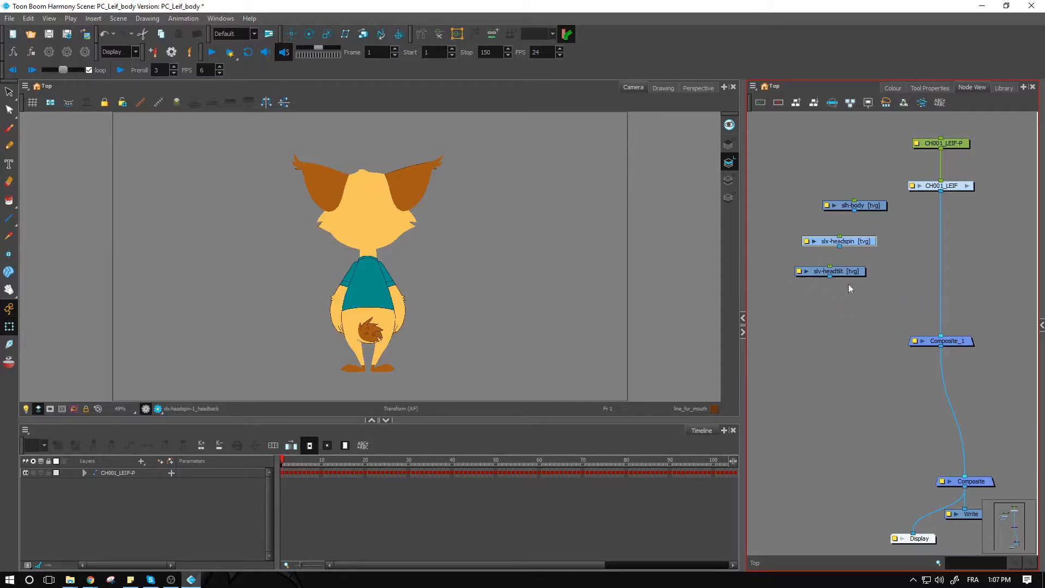
left_click(830, 272)
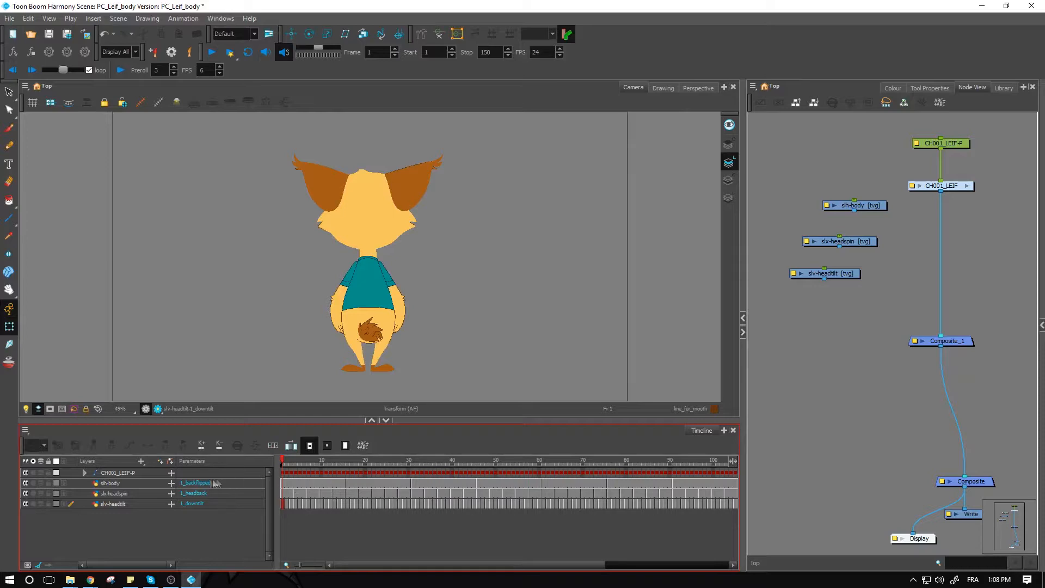
mouse_move(378, 458)
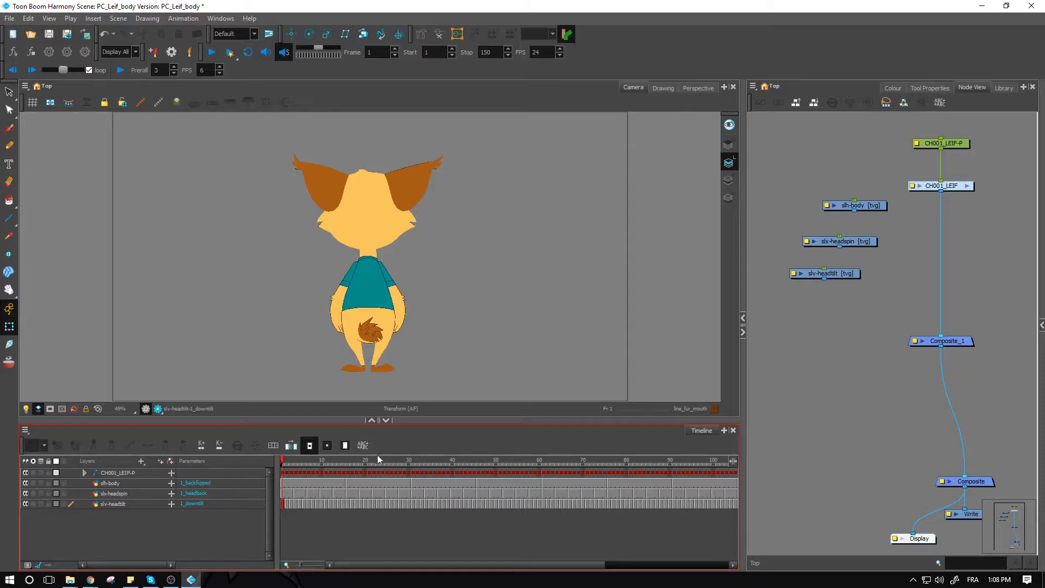
- Scrub the timeline to frames 37, 51 and 66 to check the lynx's poses
left_click(439, 461)
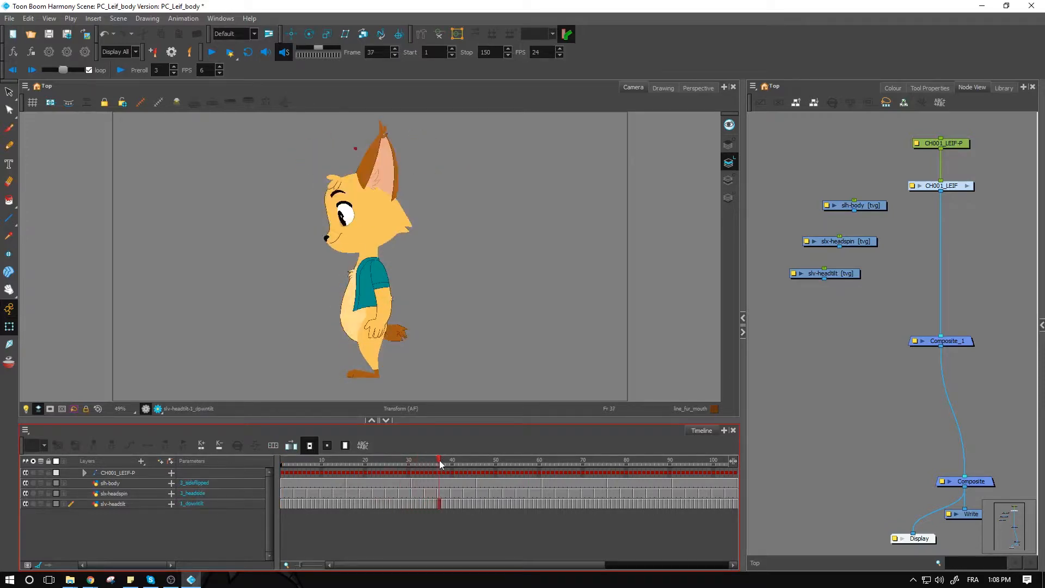
left_click(499, 460)
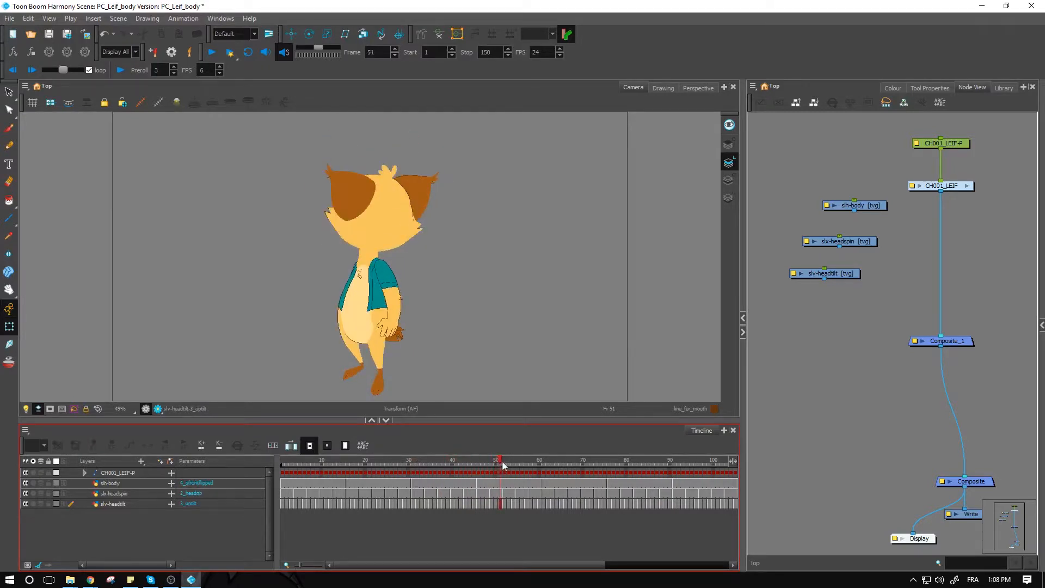
left_click(565, 460)
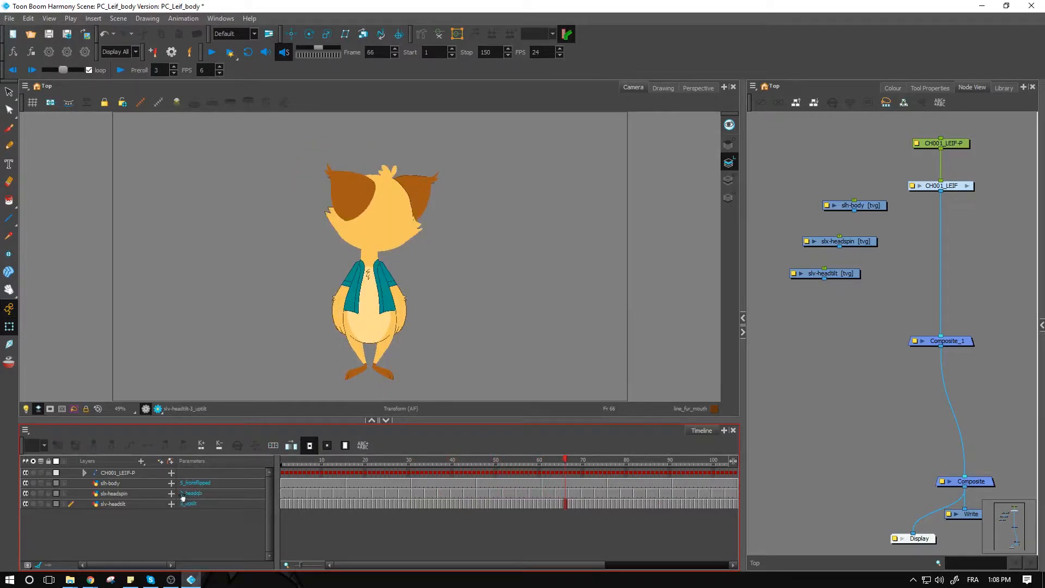
mouse_move(123, 502)
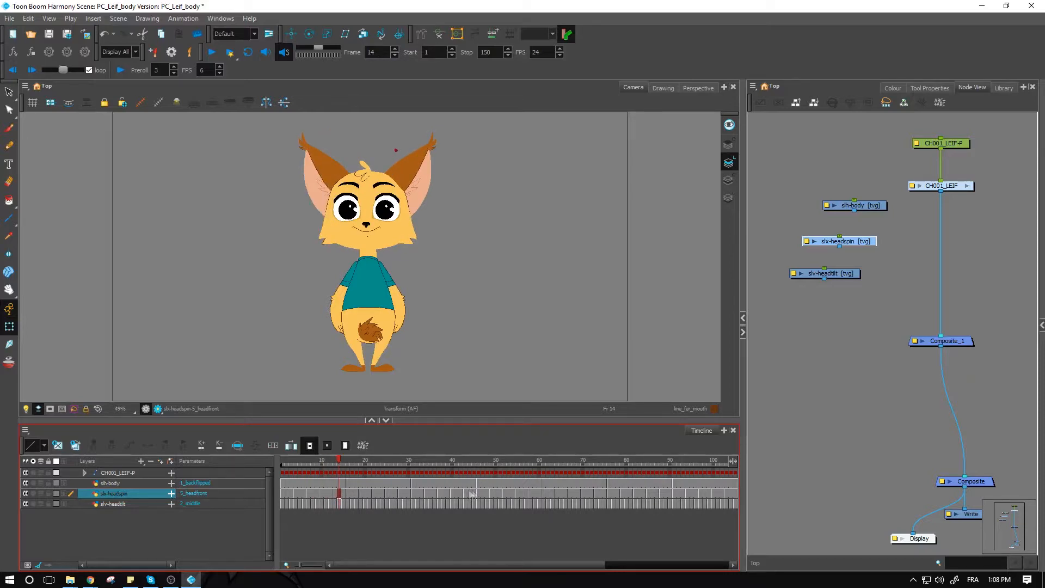
mouse_move(642, 485)
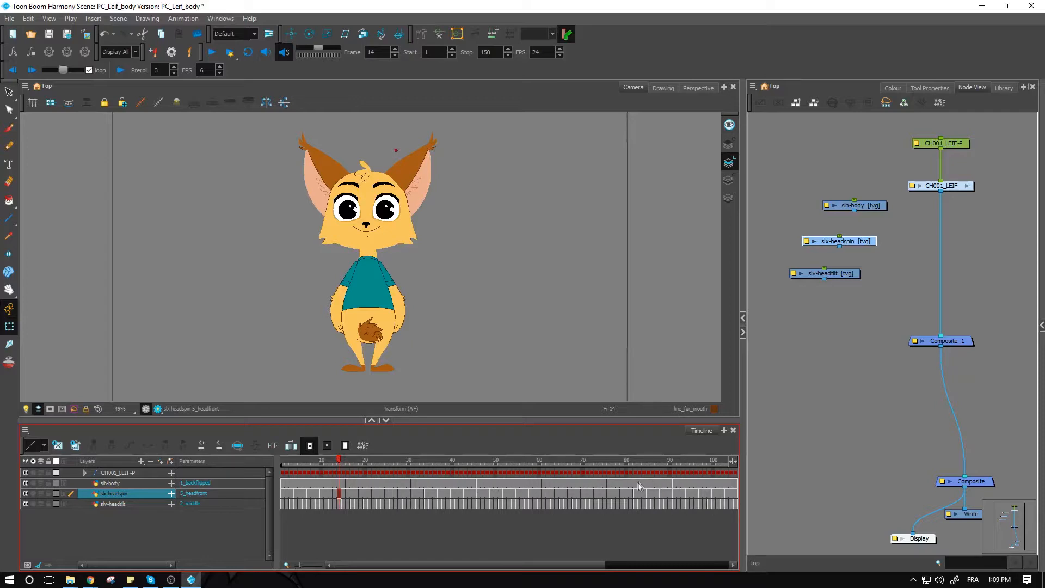
mouse_move(288, 507)
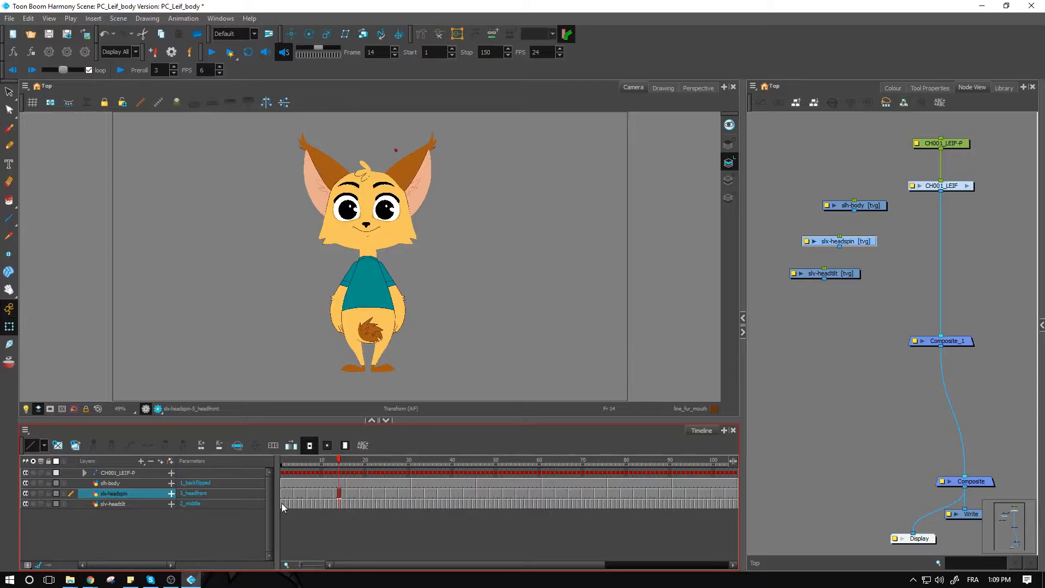
- Select the slv-headtilt layer and view the uptilt head at frame 3, front pose at 12, and later turned pose
left_click(289, 503)
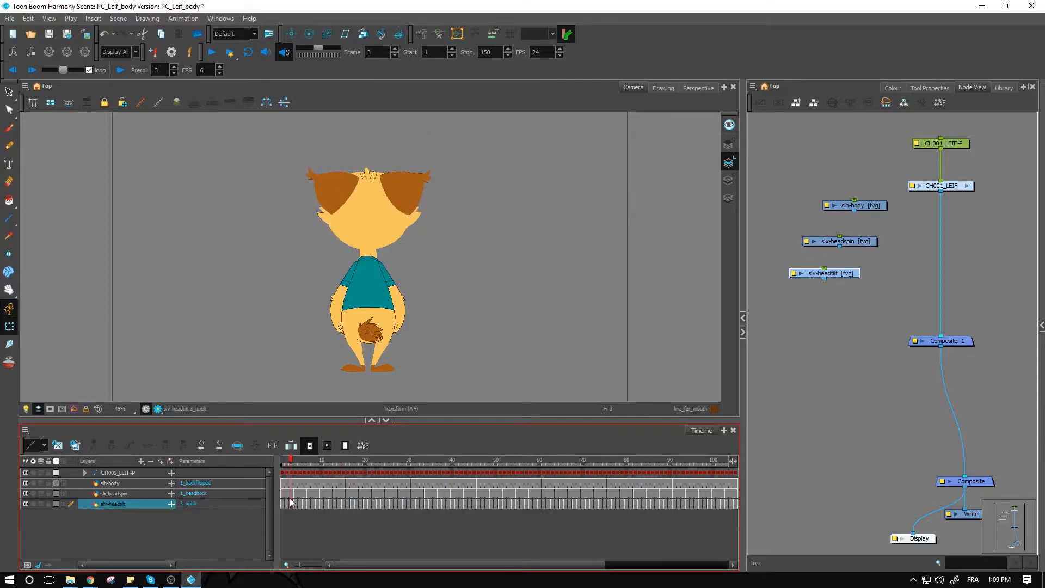
left_click(114, 493)
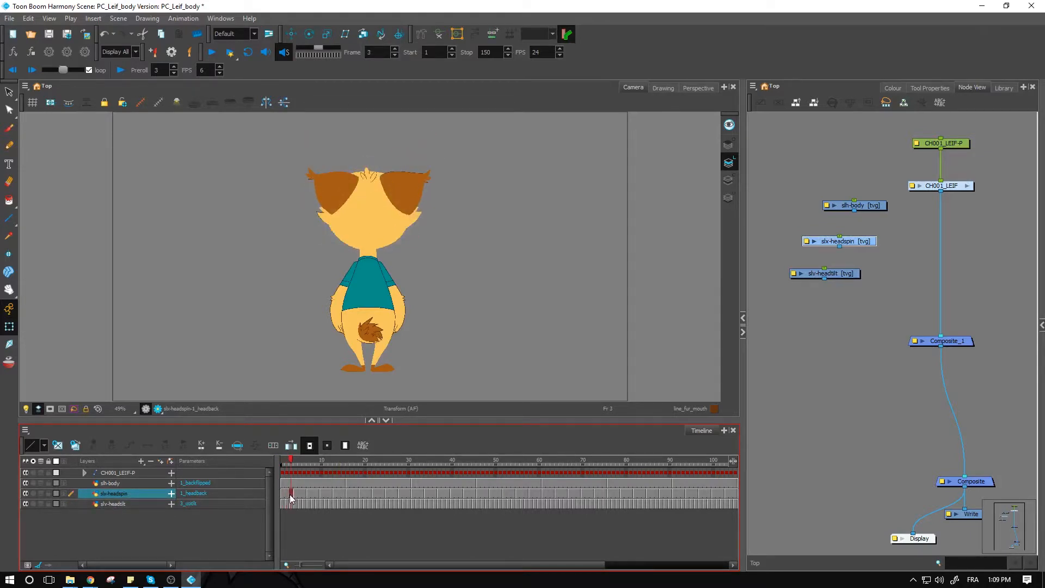
left_click(116, 504)
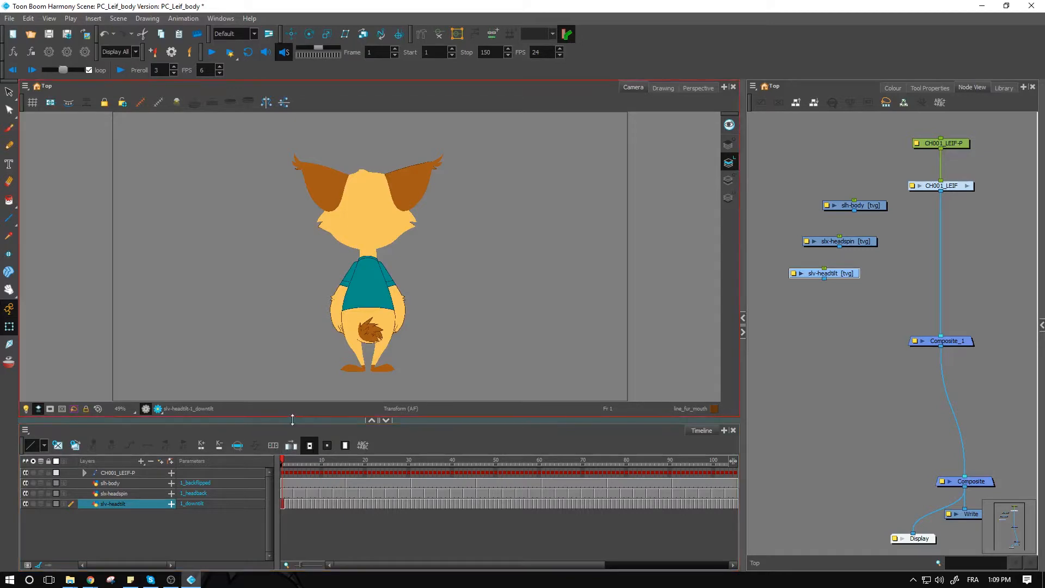
mouse_move(300, 314)
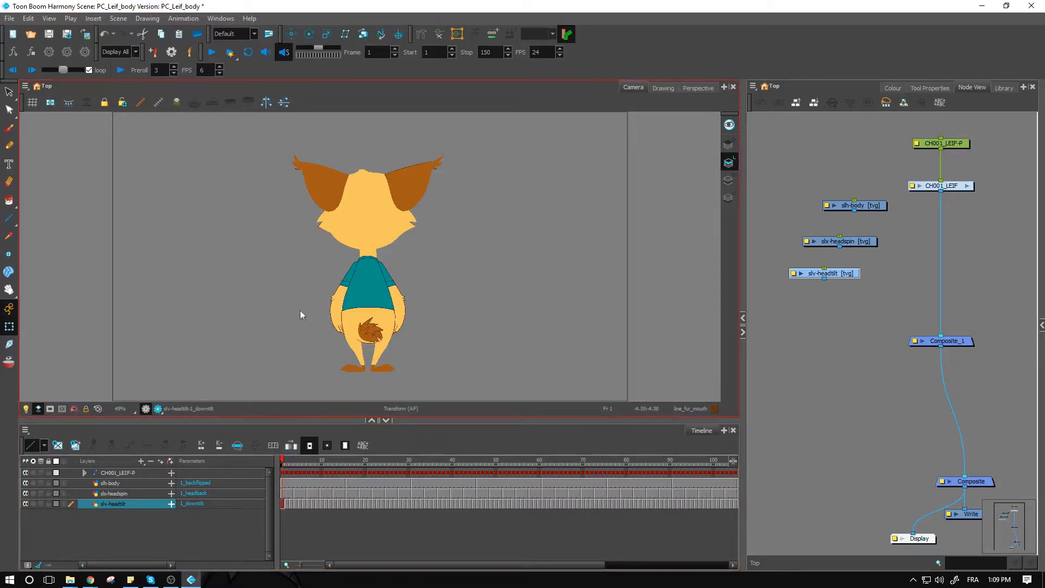
mouse_move(316, 348)
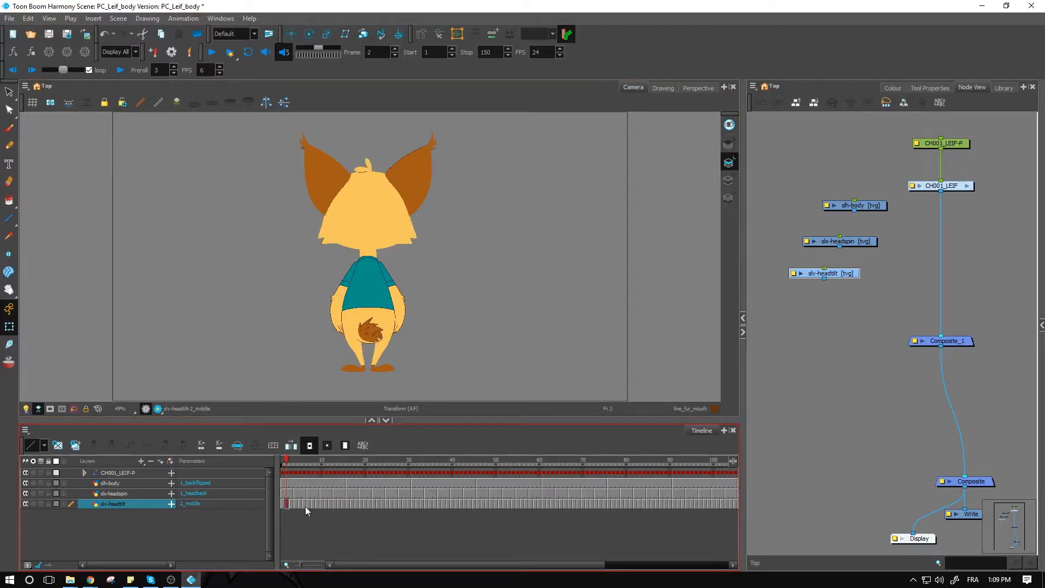
left_click(291, 461)
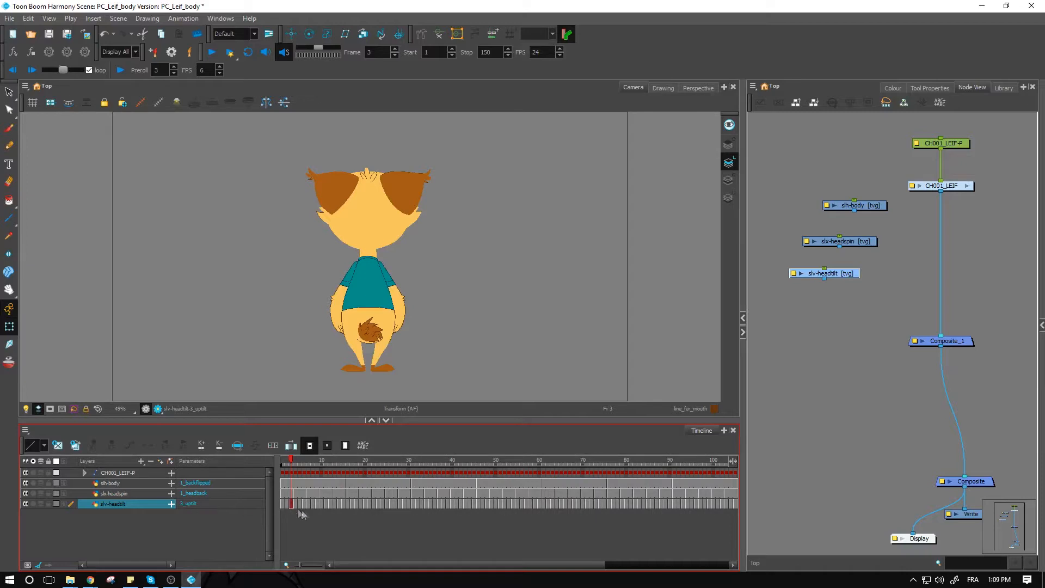
mouse_move(333, 511)
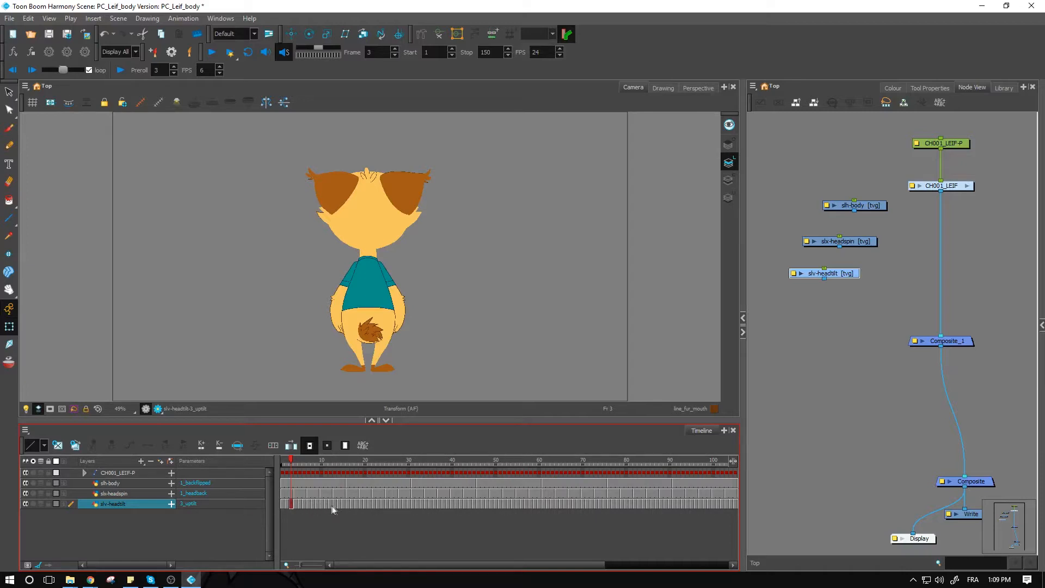
mouse_move(445, 511)
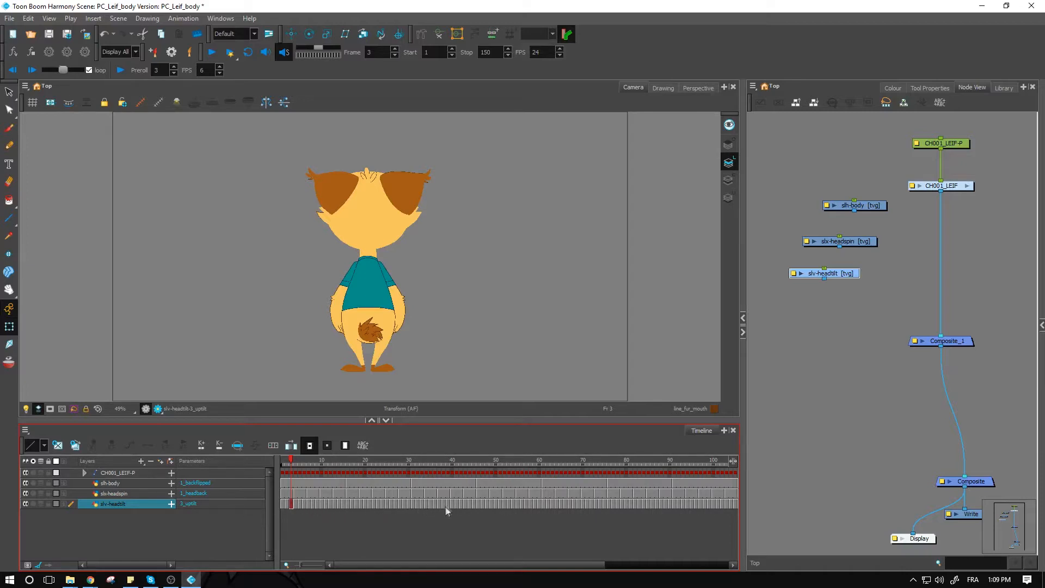
left_click(329, 460)
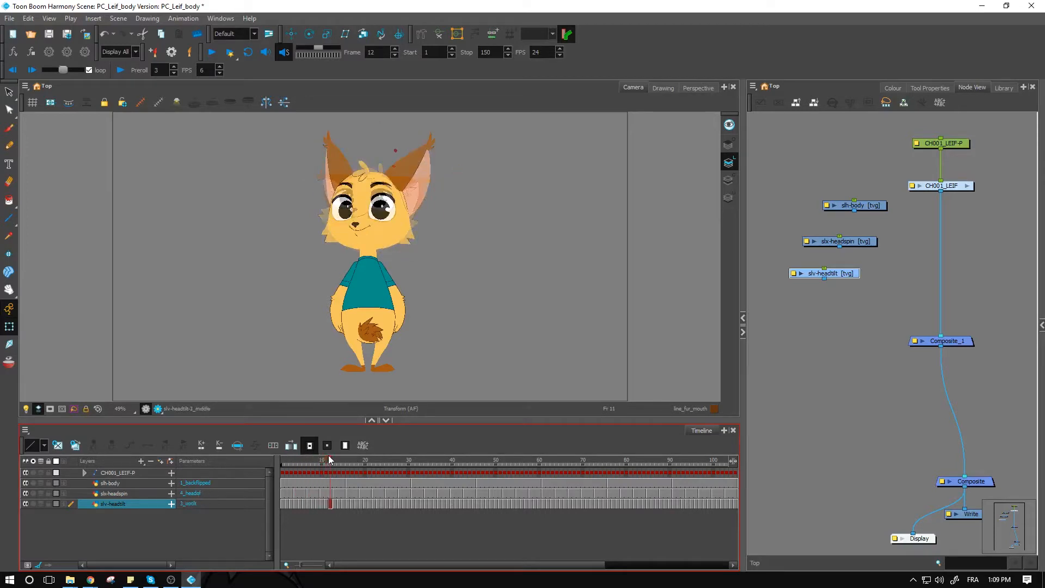
left_click(353, 460)
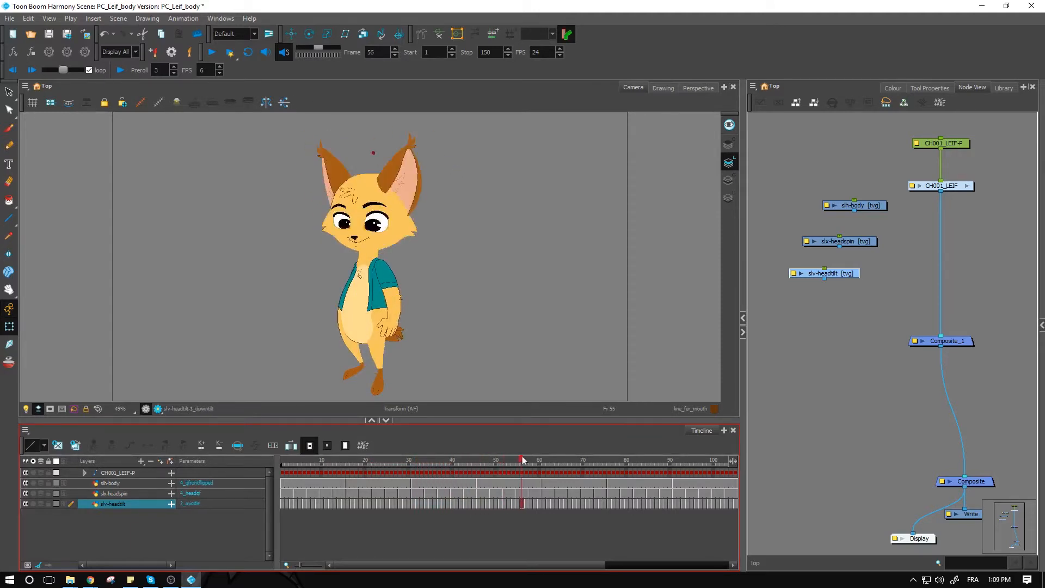
- Move the slh-body, slv-headspin and slv-headtilt nodes into the CH001_LEIF group
left_click(587, 460)
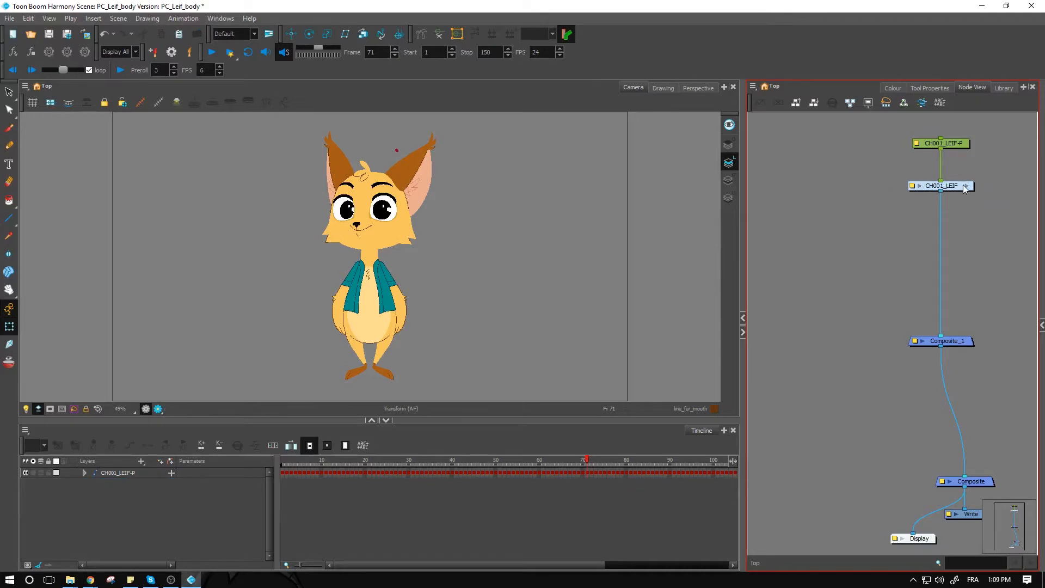
double_click(941, 185)
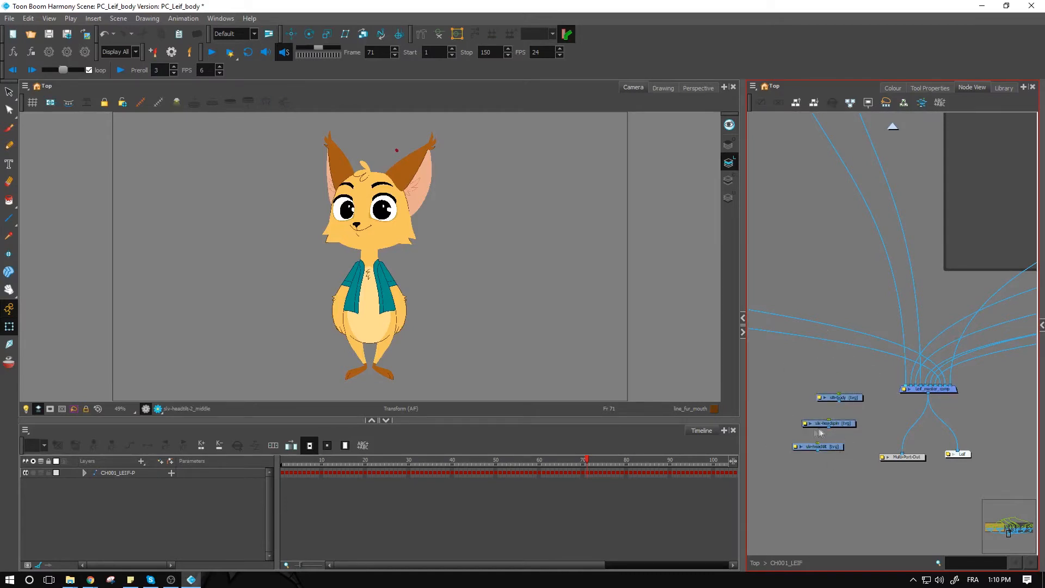
mouse_move(856, 409)
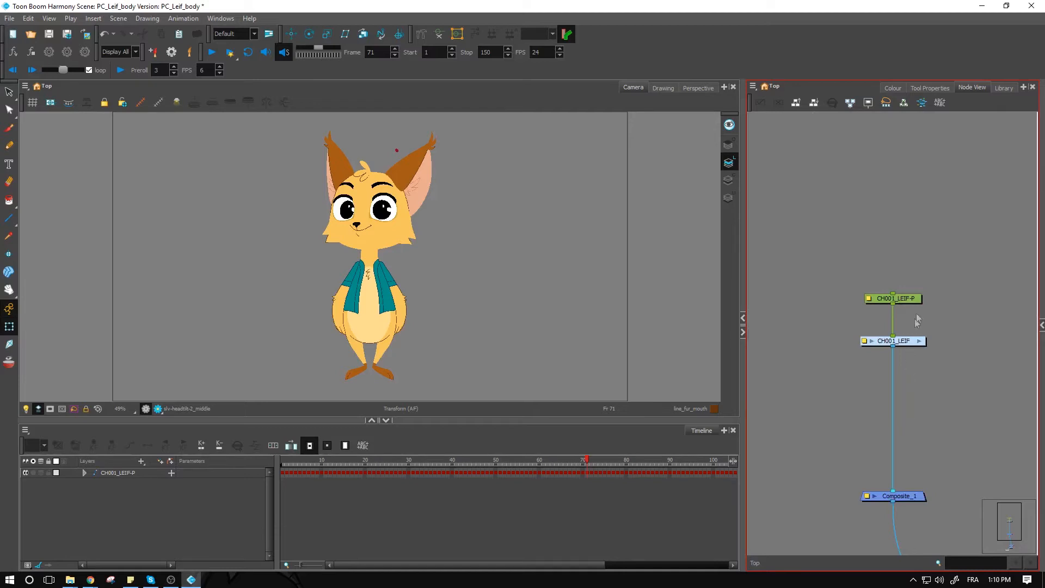
- Select the whole lynx character and show the Pose Copier library folder
left_click(893, 341)
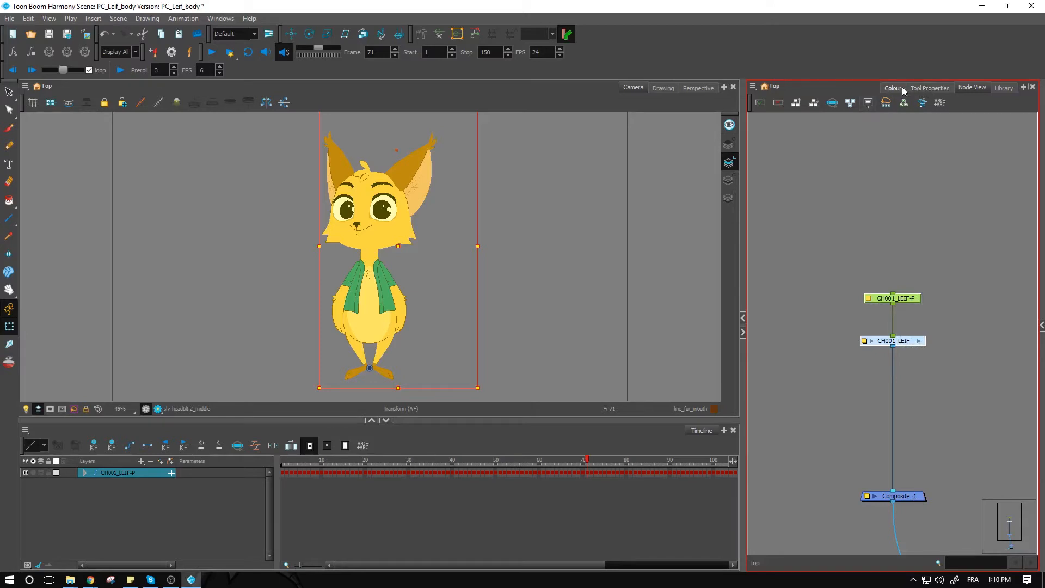
mouse_move(1004, 93)
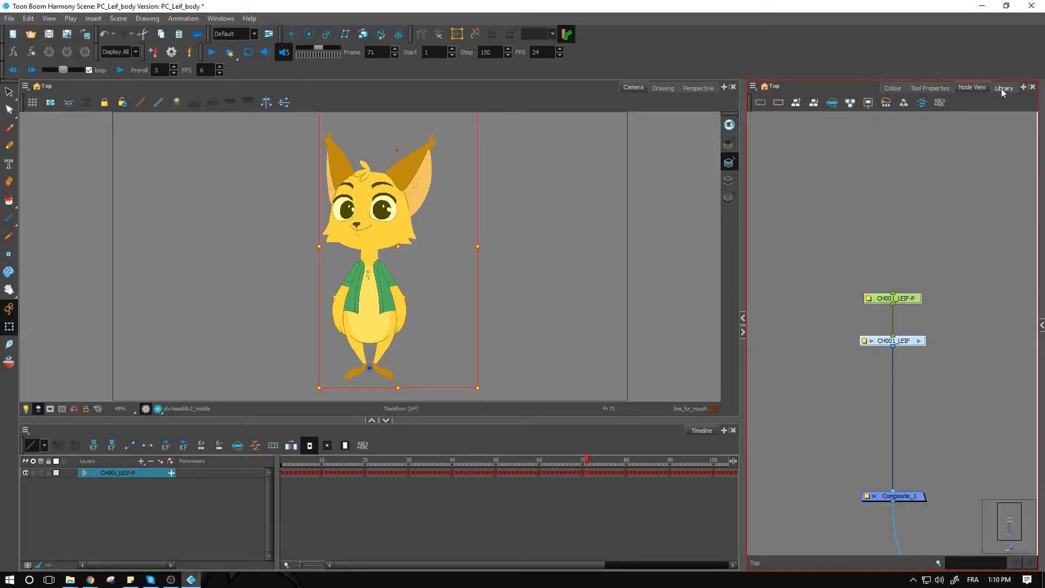
left_click(1003, 87)
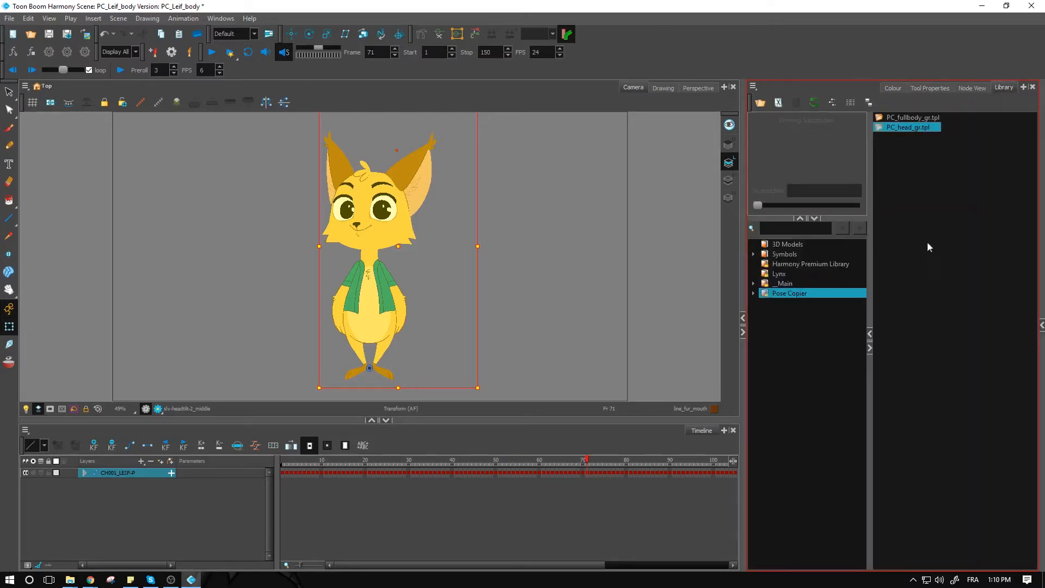
- Preview the PC_fullbody_gr template's poses, then select PC_head_gr.tpl to compare
left_click(906, 127)
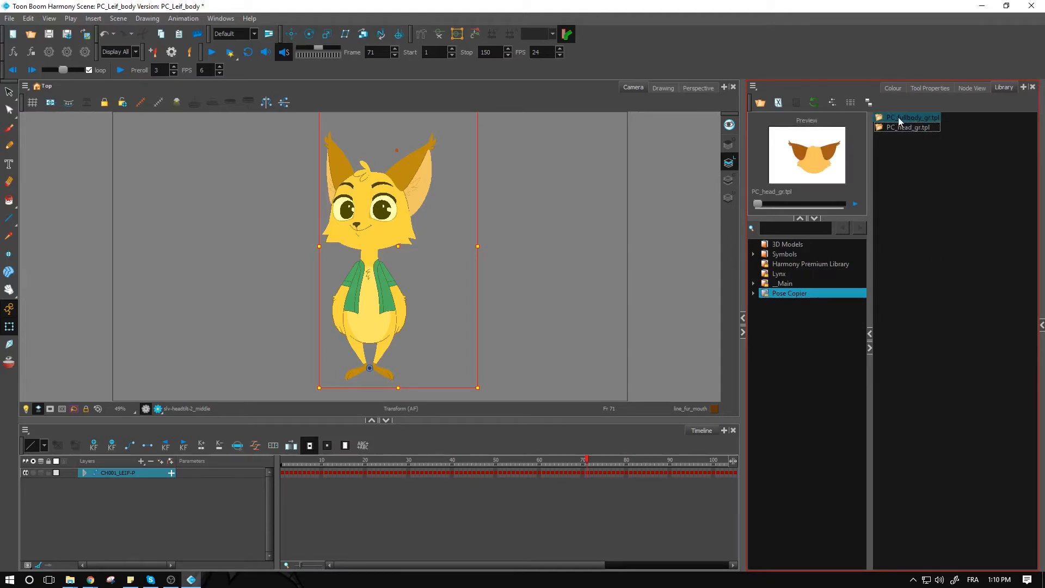
left_click(912, 117)
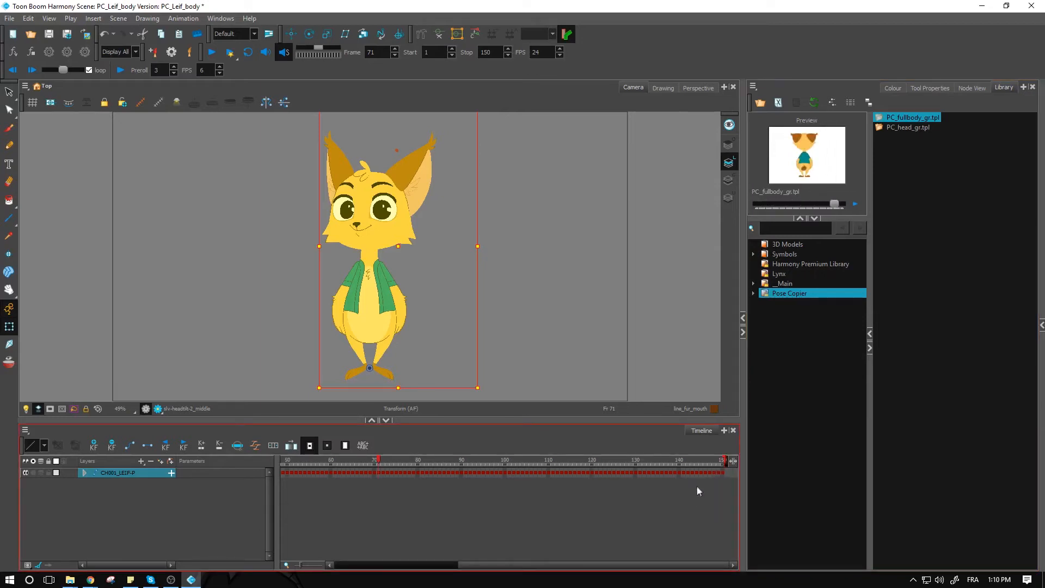
mouse_move(722, 474)
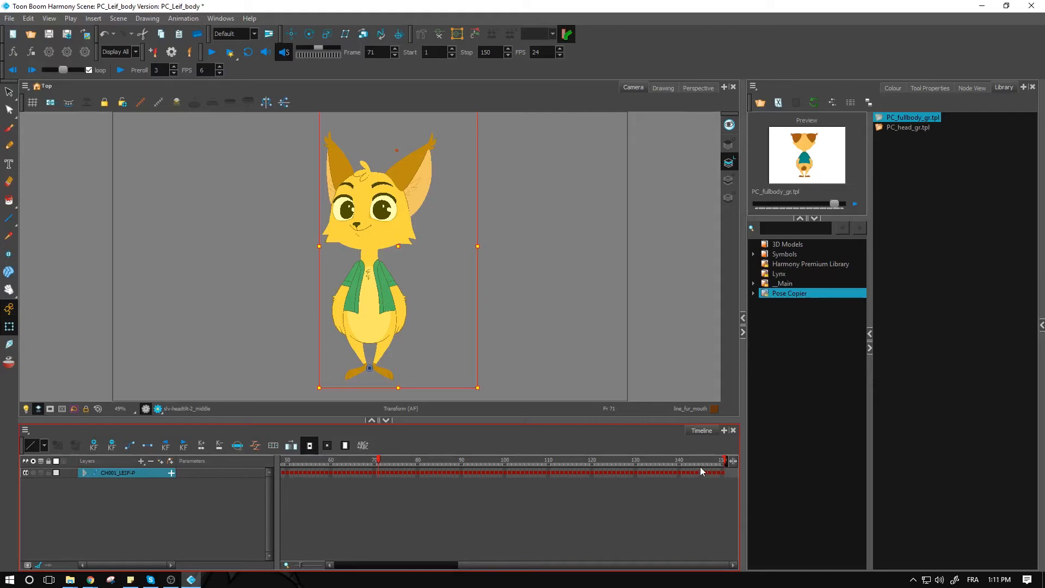
mouse_move(638, 485)
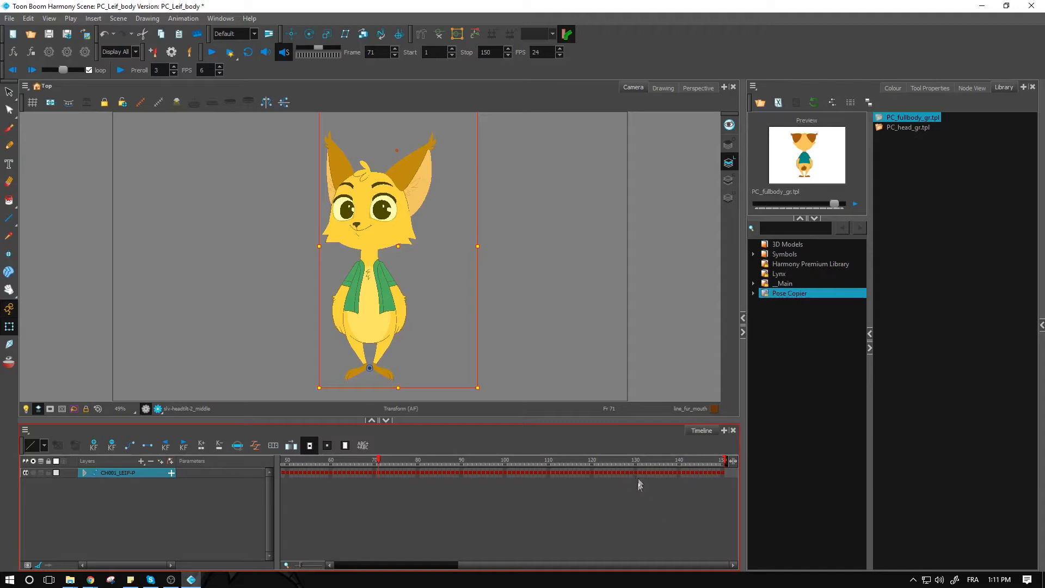
mouse_move(660, 477)
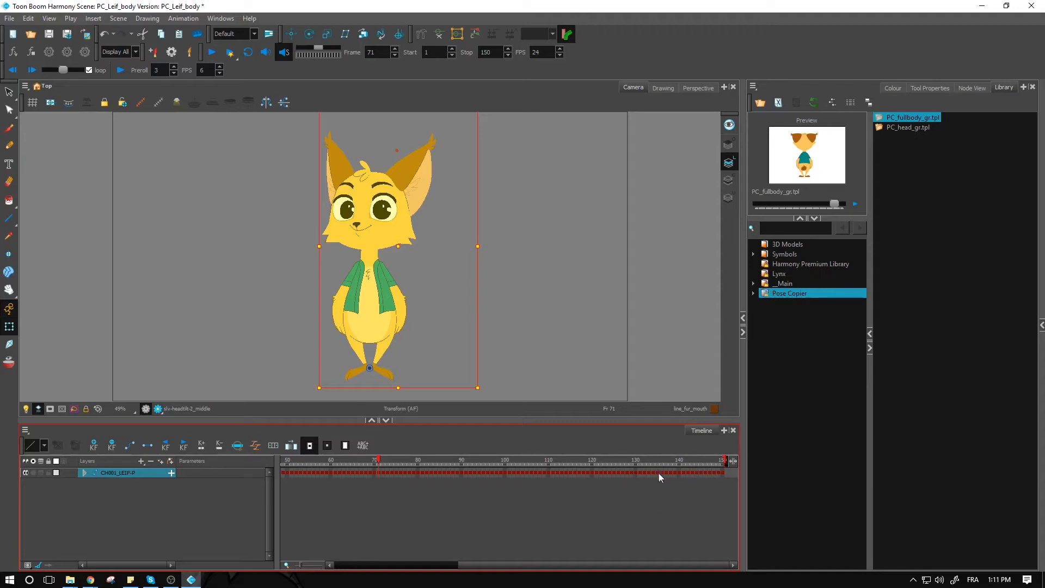
mouse_move(675, 470)
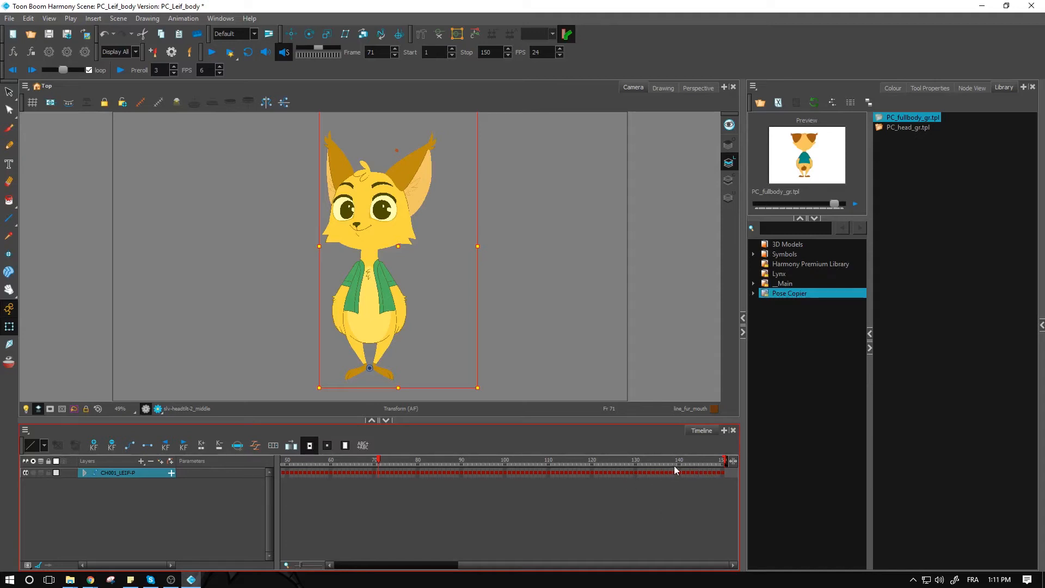
mouse_move(680, 463)
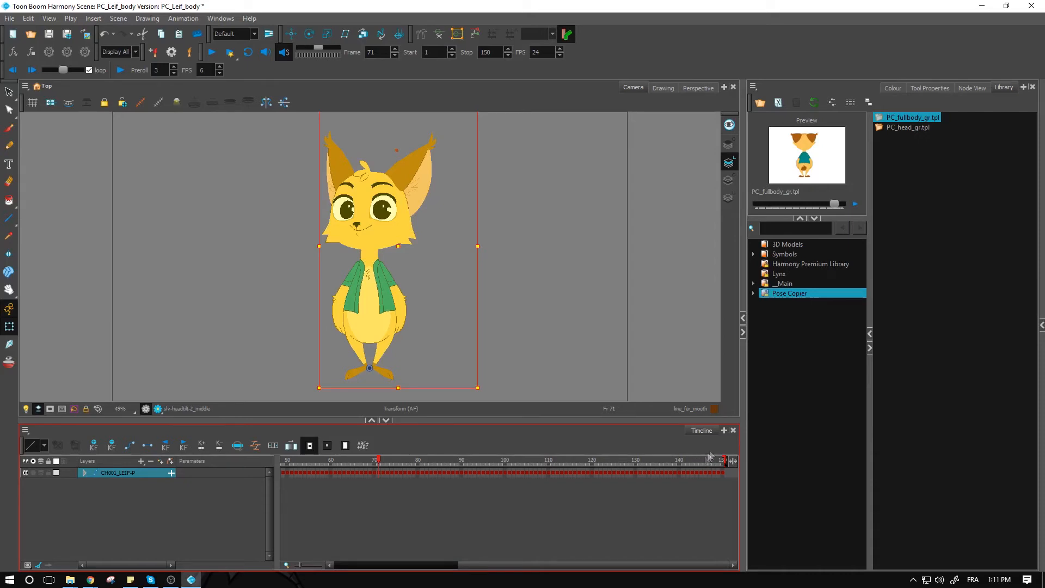
mouse_move(698, 404)
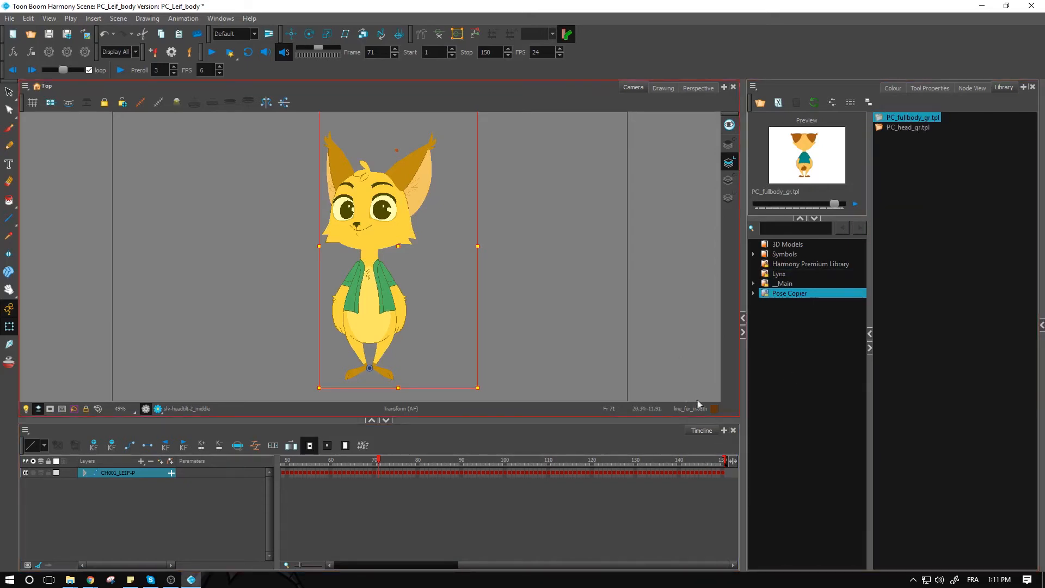
left_click(908, 127)
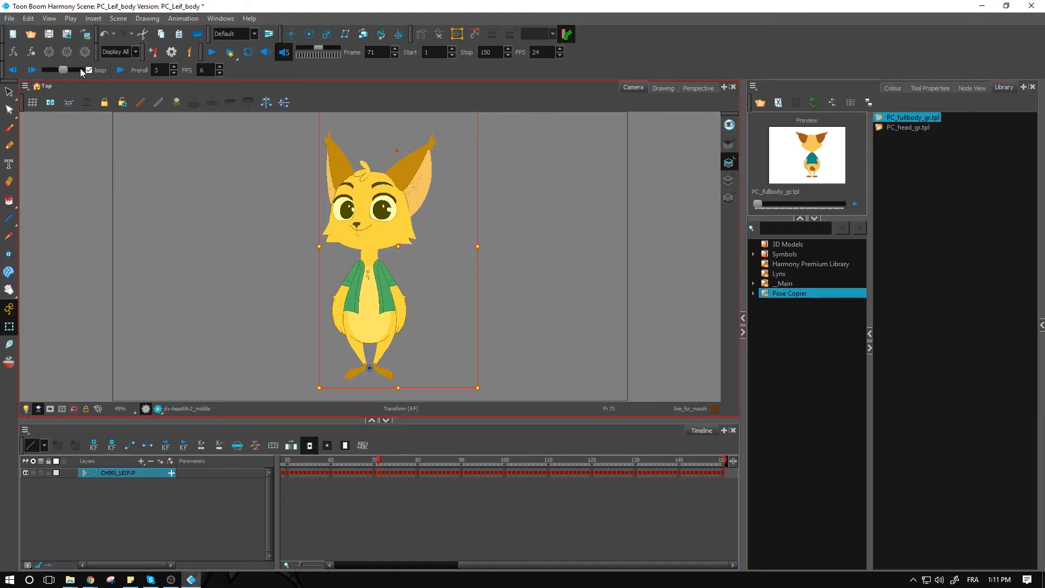
left_click(909, 127)
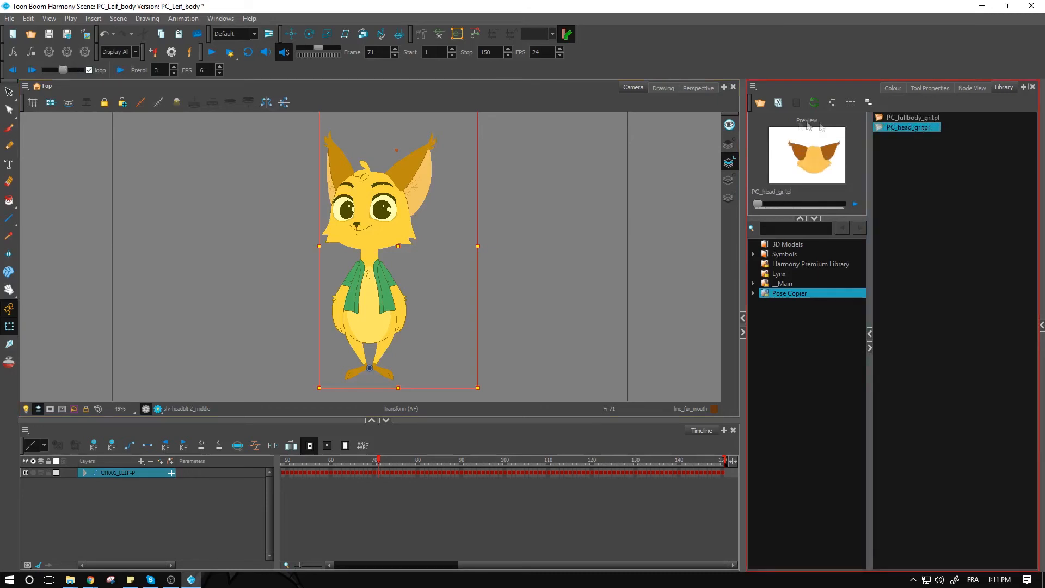
mouse_move(657, 306)
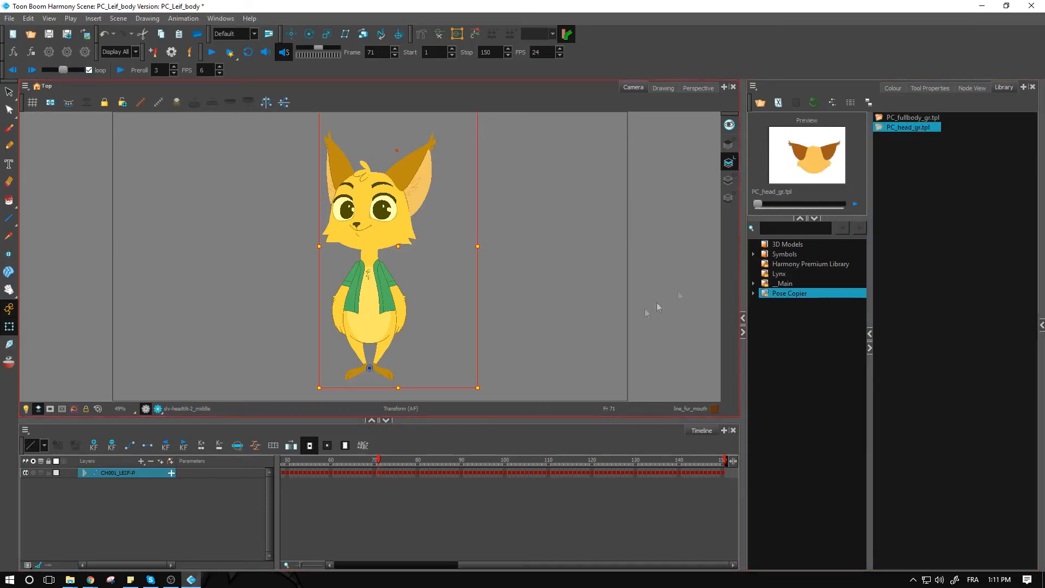